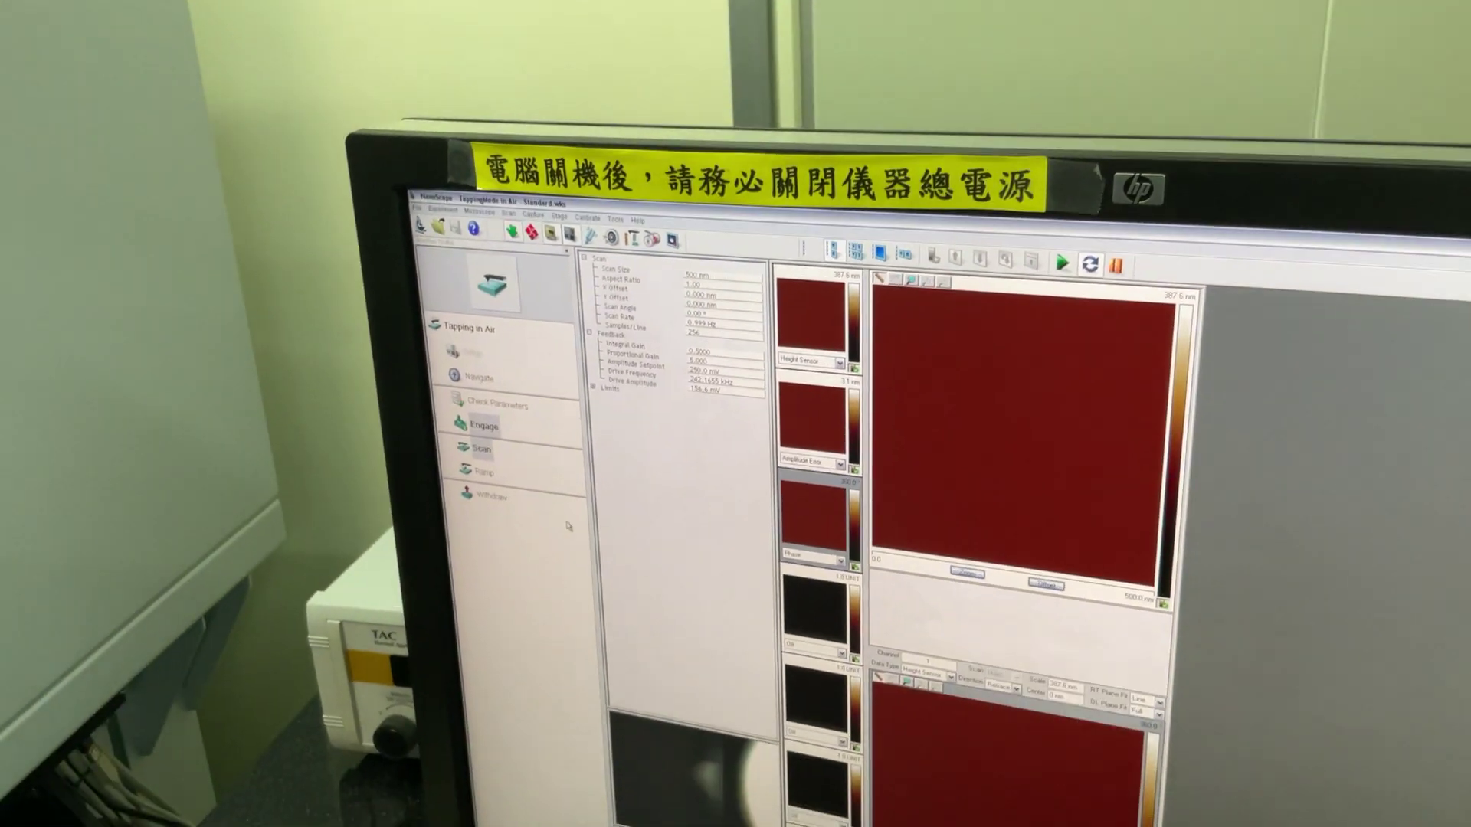
Step: Start the tapping-in-air engage so the Engage Status pre-engage check appears
left_click(483, 424)
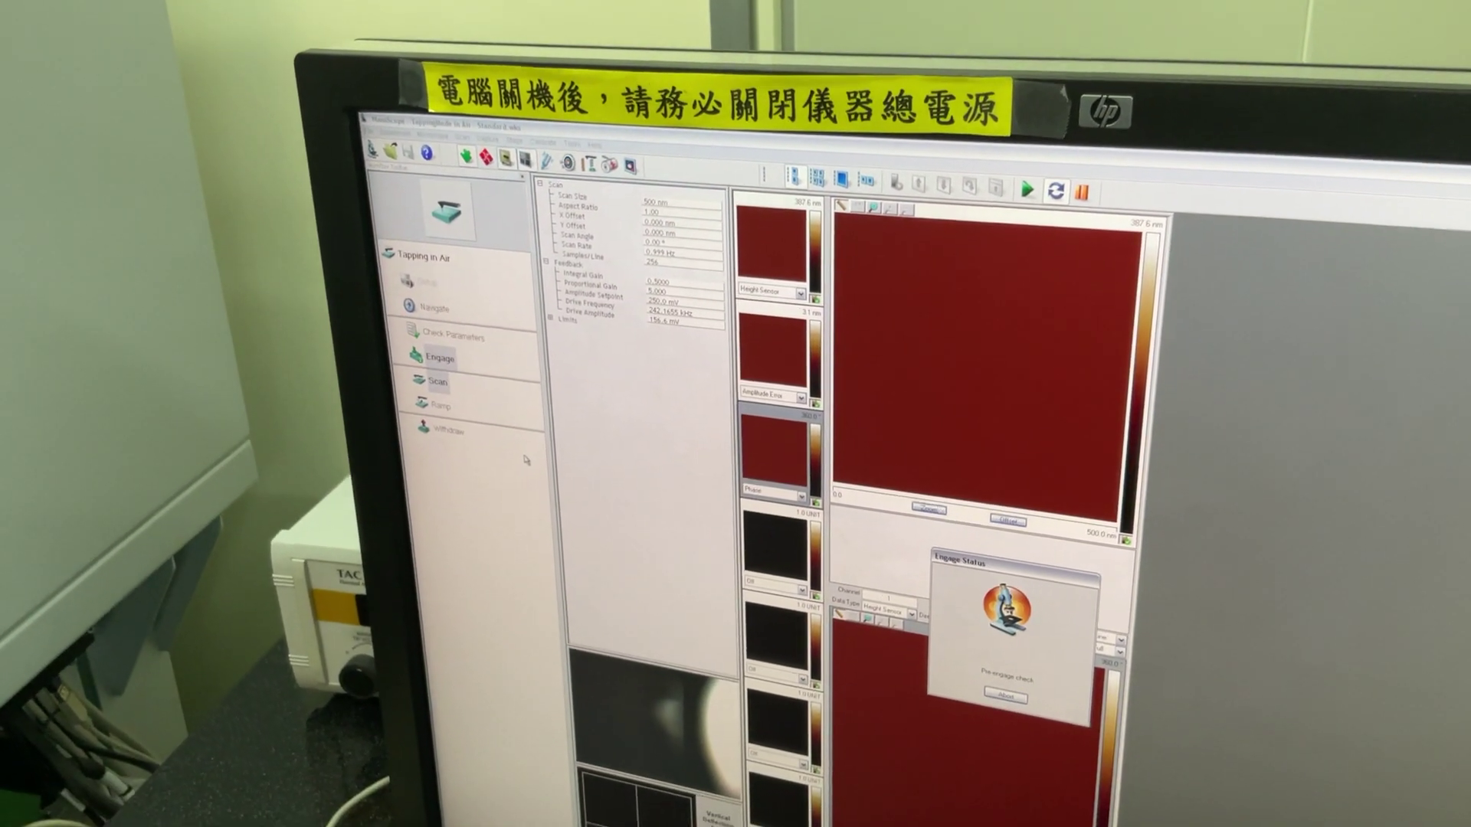